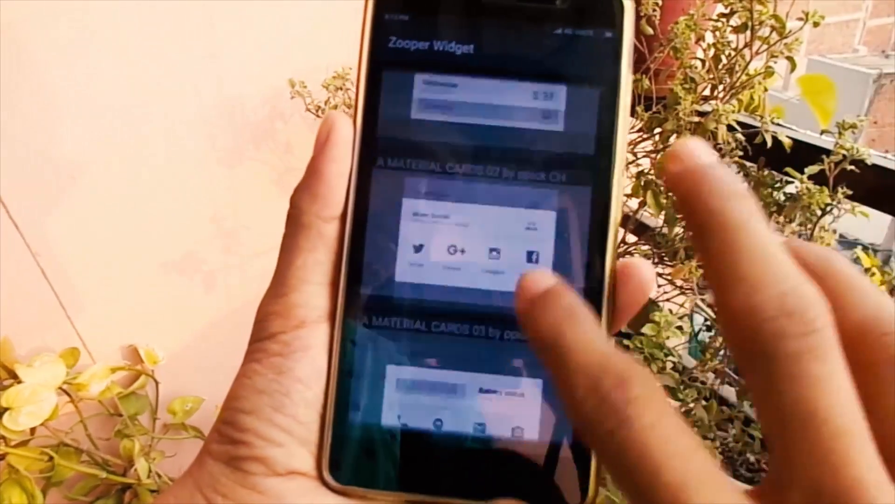
scroll(down, 3)
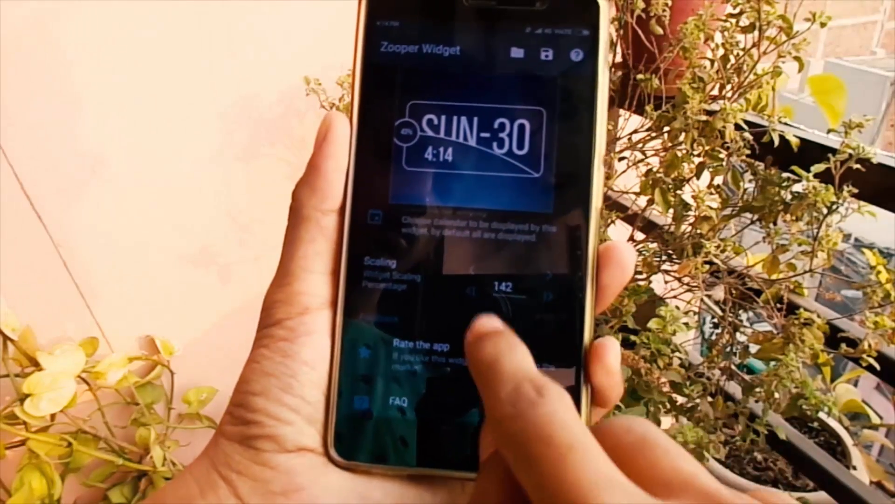
scroll(up, 3)
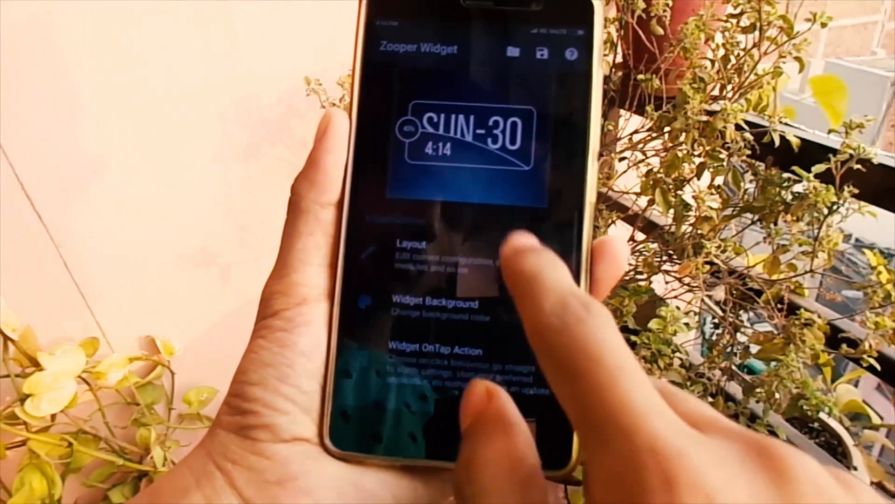